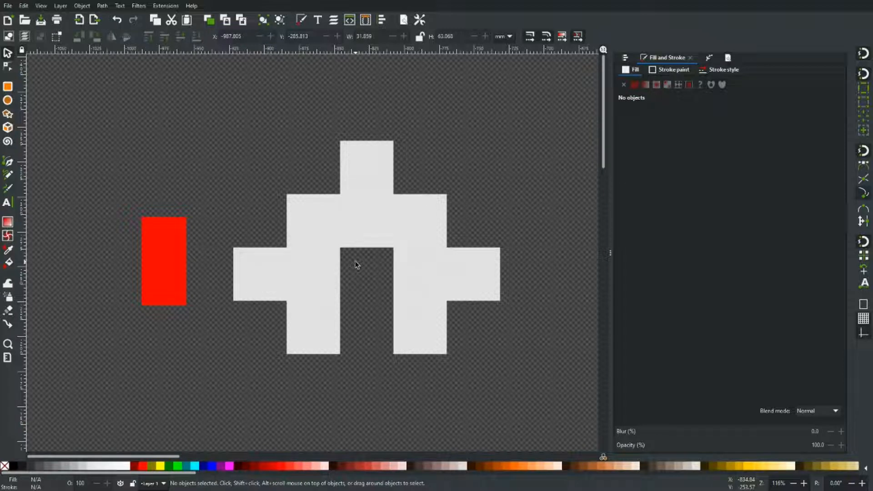
{"action": "mouse_move", "coordinate": [354, 223]}
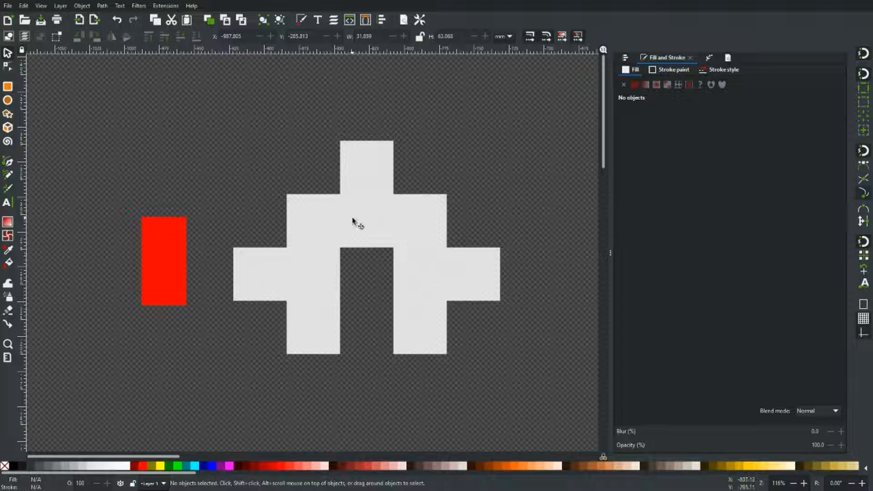
{"action": "mouse_move", "coordinate": [365, 216]}
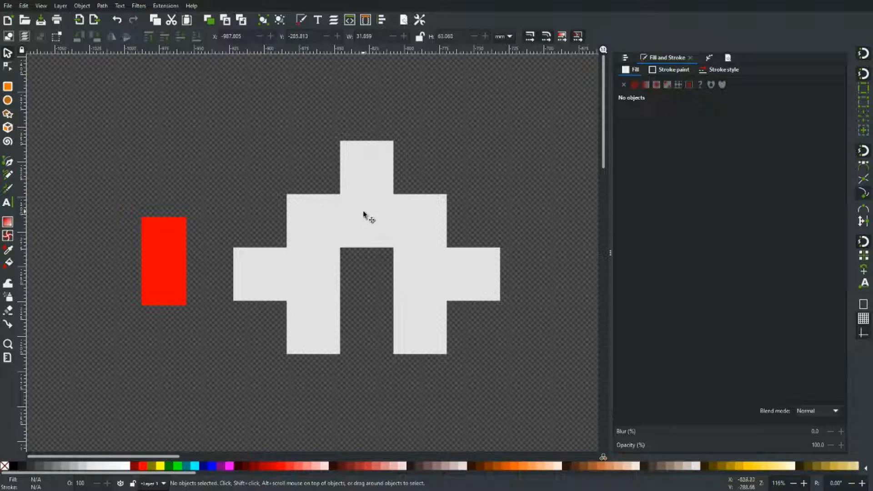
{"action": "mouse_move", "coordinate": [432, 195]}
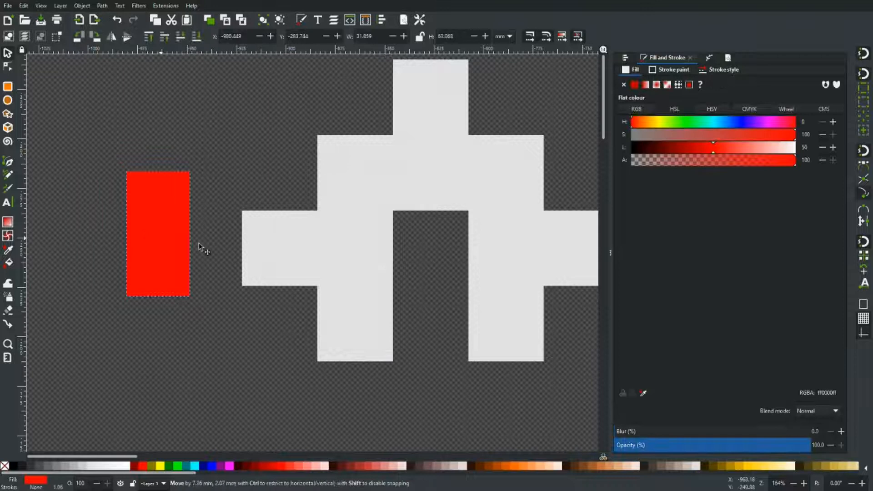
Place the red rectangle over the white space-invader shape so it shows pale pink.
{"action": "left_click_drag", "start_coordinate": [158, 233], "coordinate": [348, 223]}
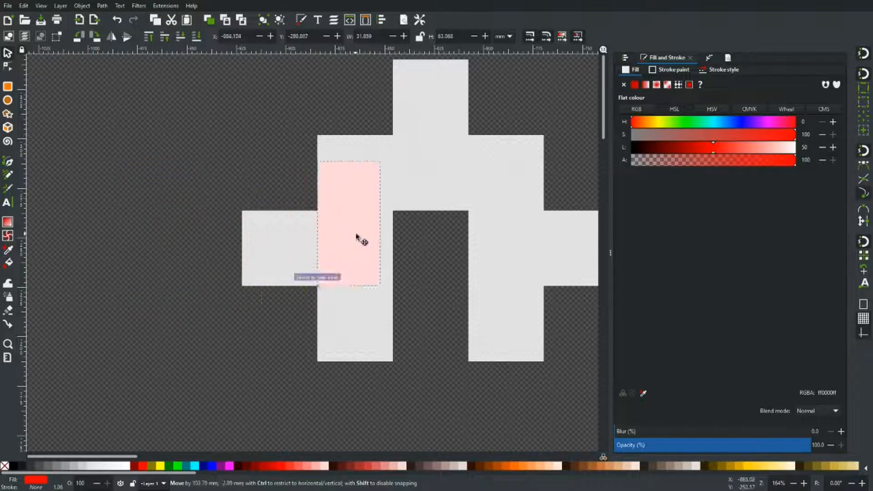
{"action": "left_click_drag", "start_coordinate": [339, 223], "coordinate": [359, 223]}
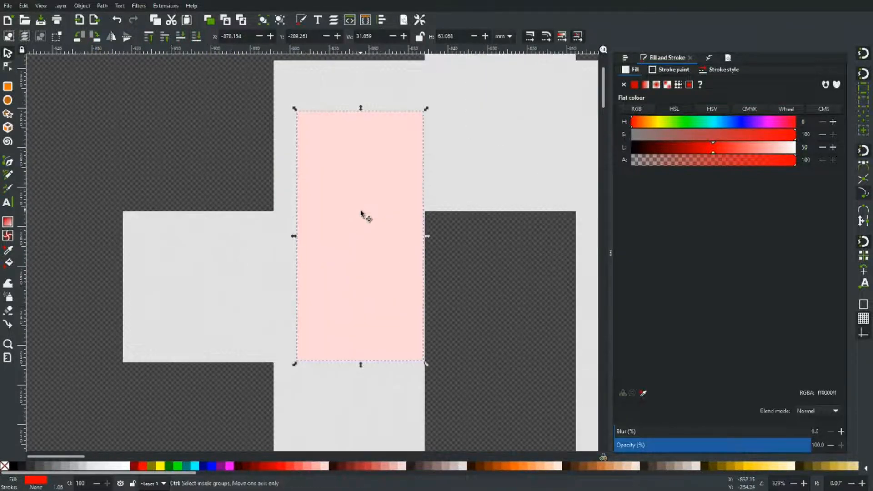
{"action": "left_click", "coordinate": [360, 217]}
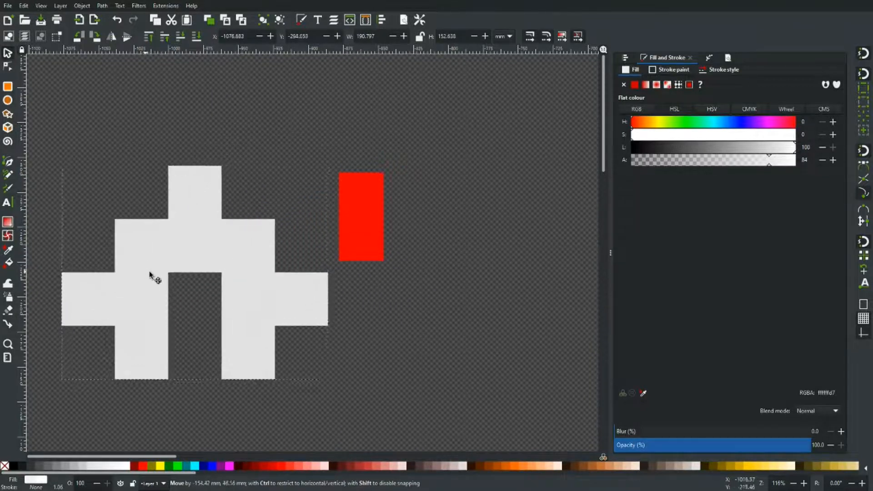
Select the white space-invader shape to inspect its fill alpha of 84.
{"action": "left_click", "coordinate": [181, 251]}
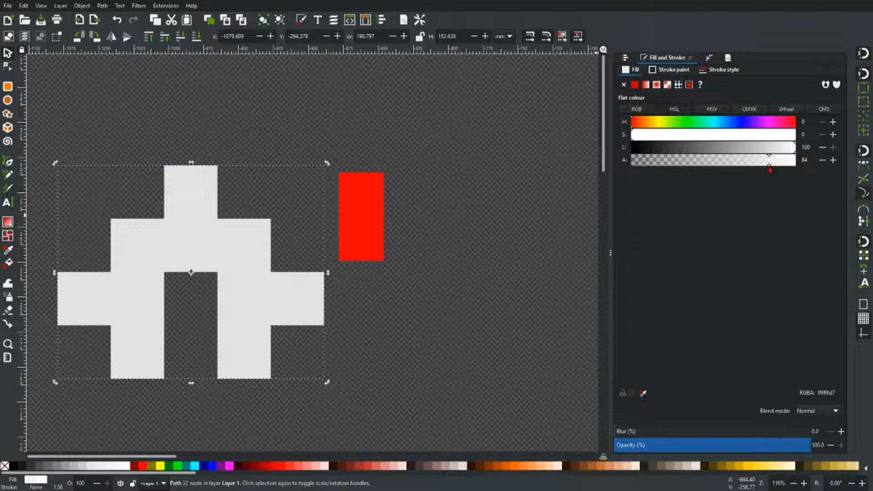
{"action": "mouse_move", "coordinate": [769, 167]}
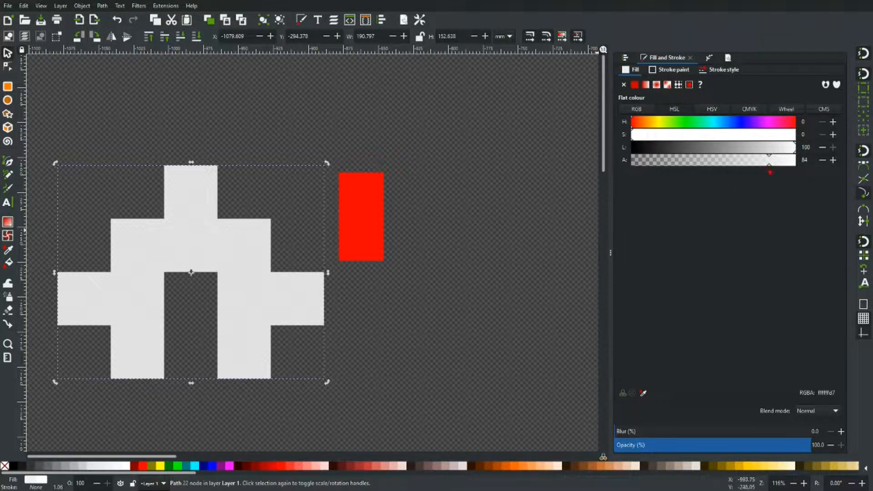
{"action": "mouse_move", "coordinate": [770, 167]}
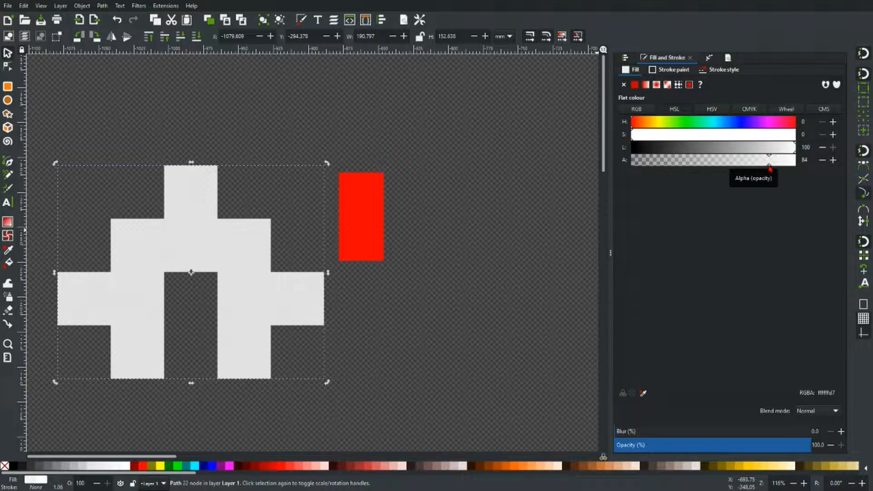
Raise the white shape's fill alpha to 100 and move the red rectangle behind it.
{"action": "left_click_drag", "start_coordinate": [769, 160], "coordinate": [793, 159]}
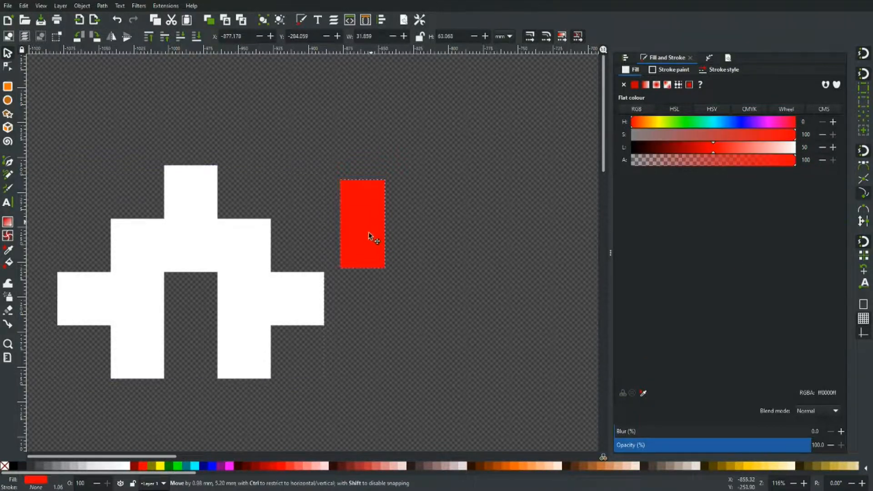
{"action": "left_click_drag", "start_coordinate": [363, 225], "coordinate": [201, 234]}
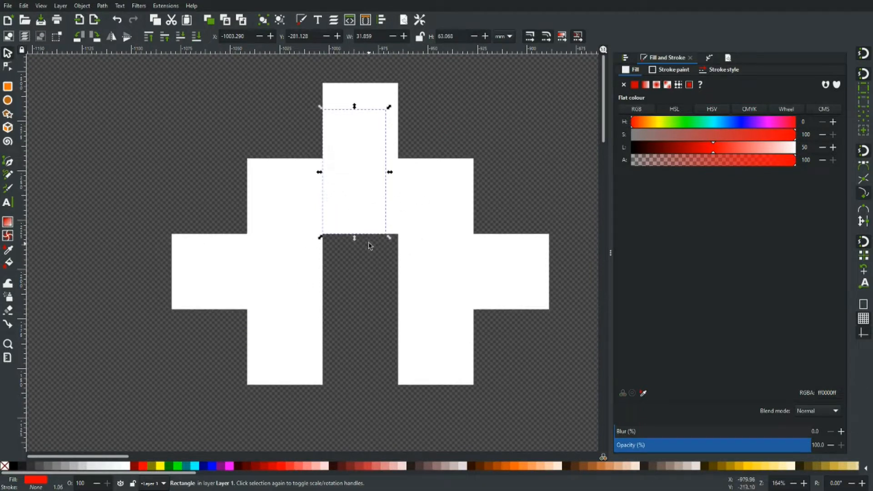
{"action": "mouse_move", "coordinate": [368, 243]}
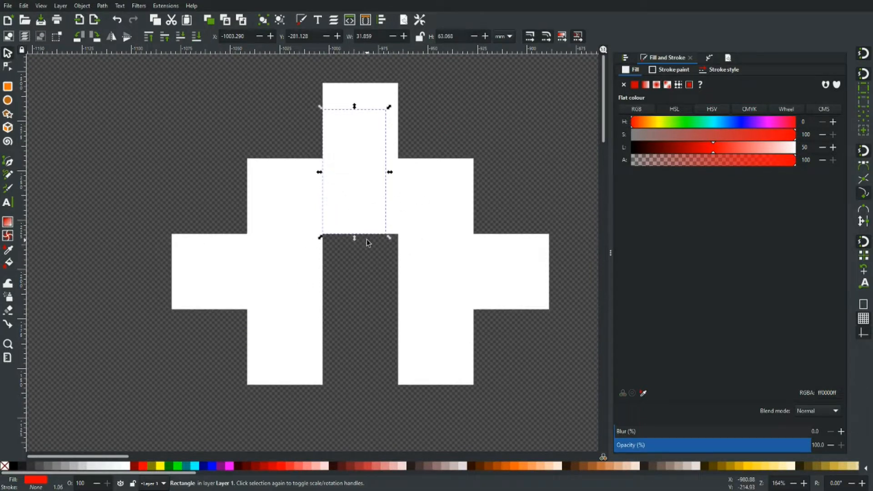